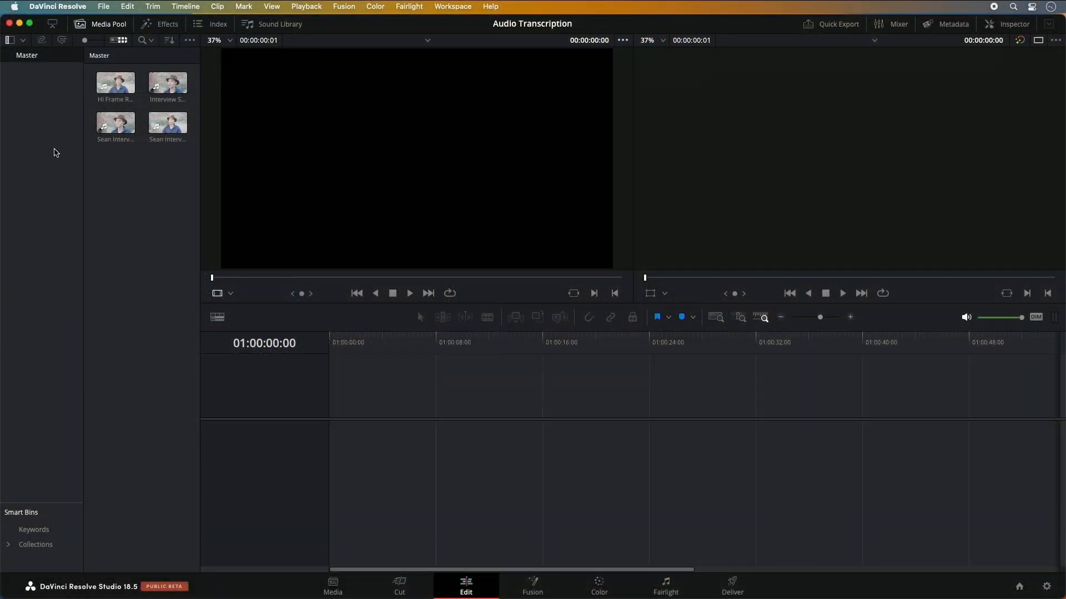
mouse_move(80, 89)
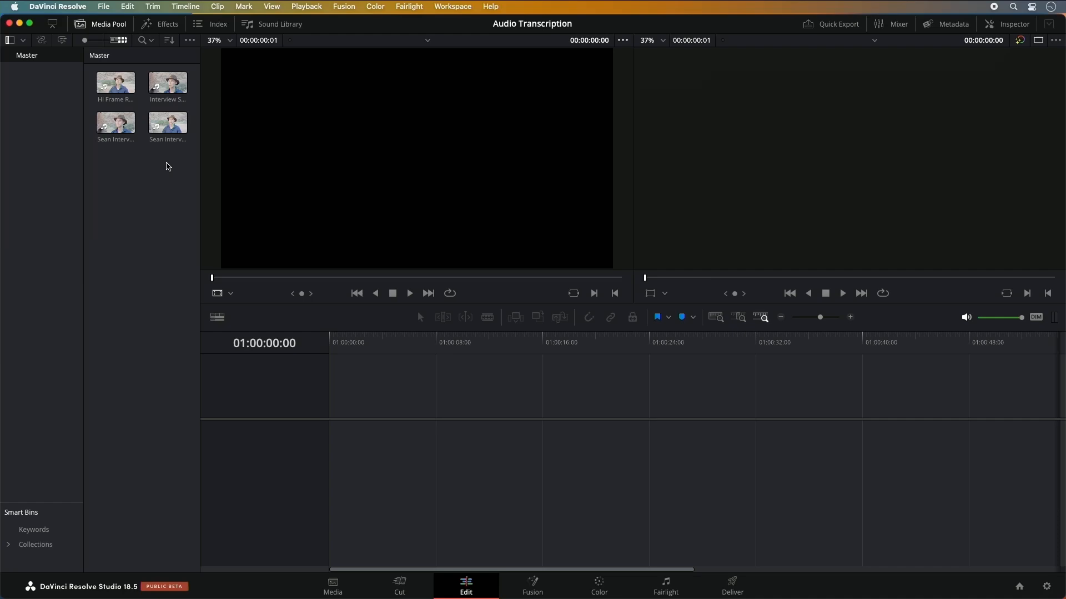
Step: Transcribe the audio of the media pool interview clips from a clip's context menu
right_click(115, 83)
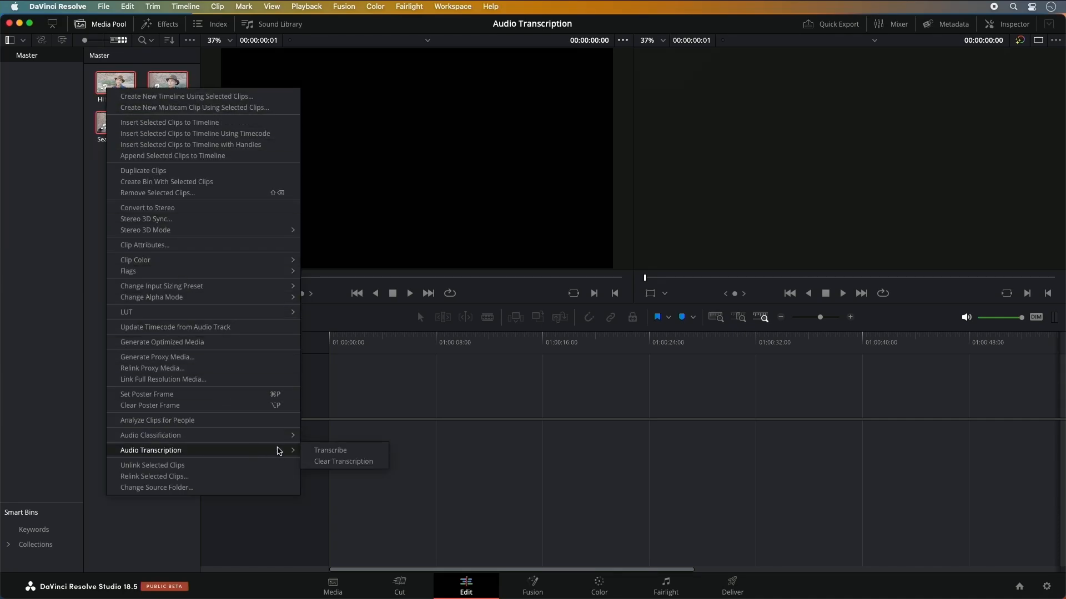
click(330, 450)
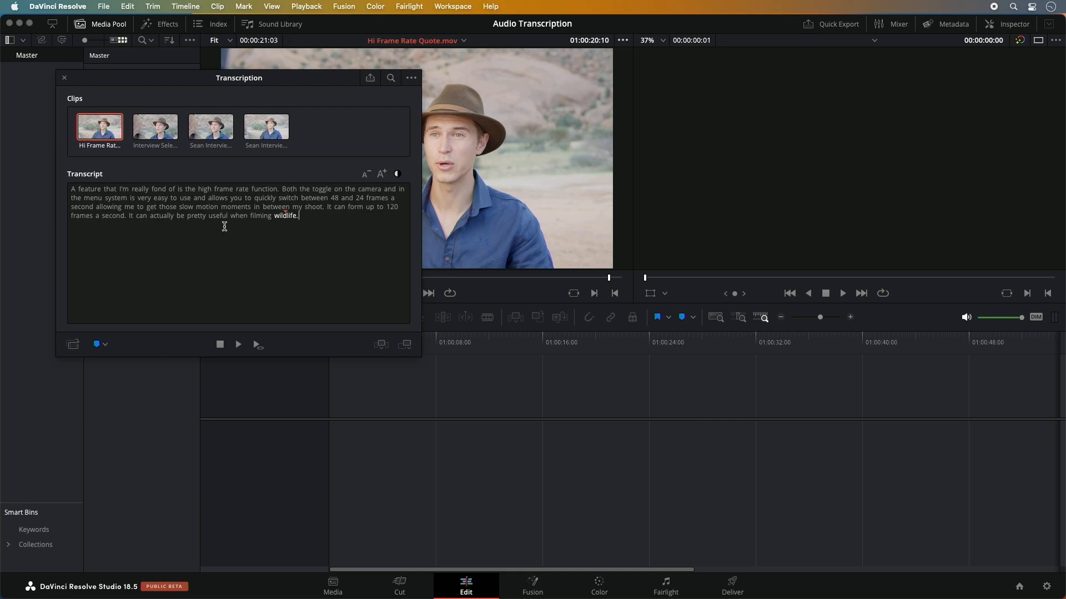
mouse_move(358, 92)
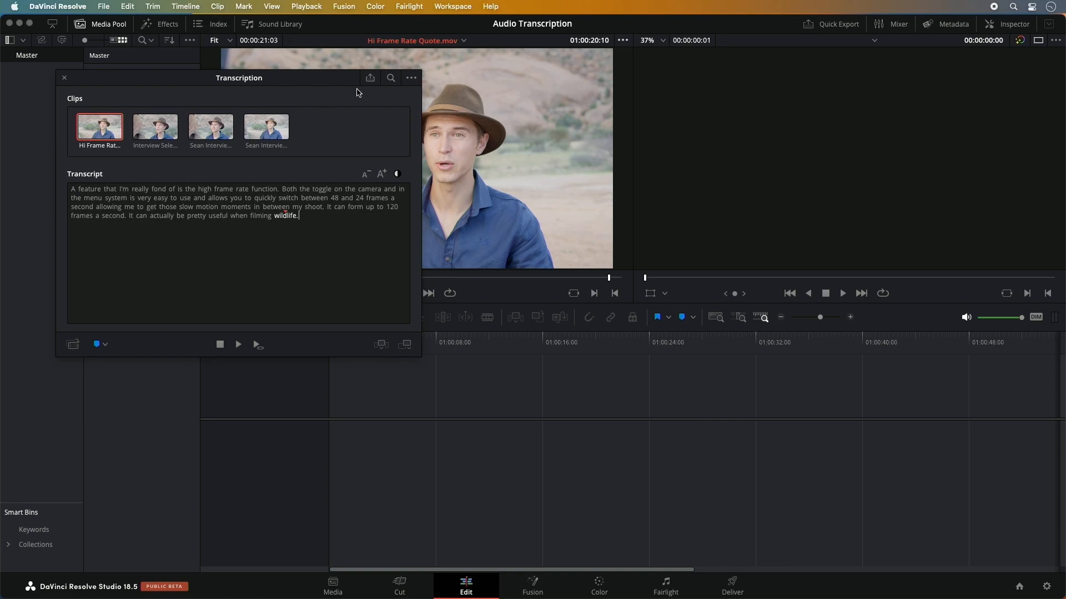
Step: Find the misheard surname in the alt-angle transcript and apply the corrected spelling
click(391, 77)
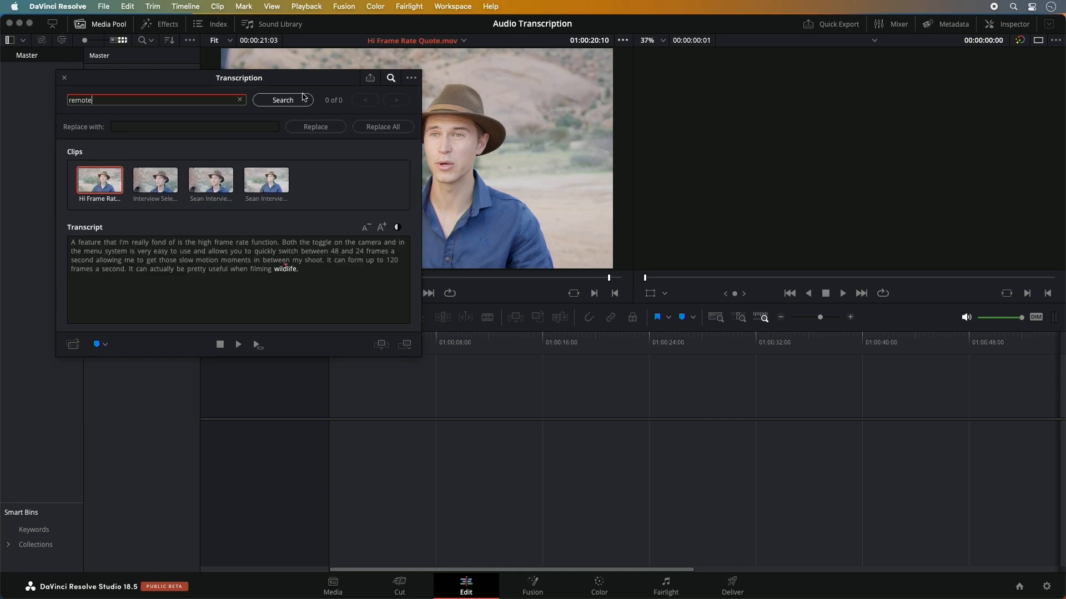
click(283, 100)
text(Viljion)
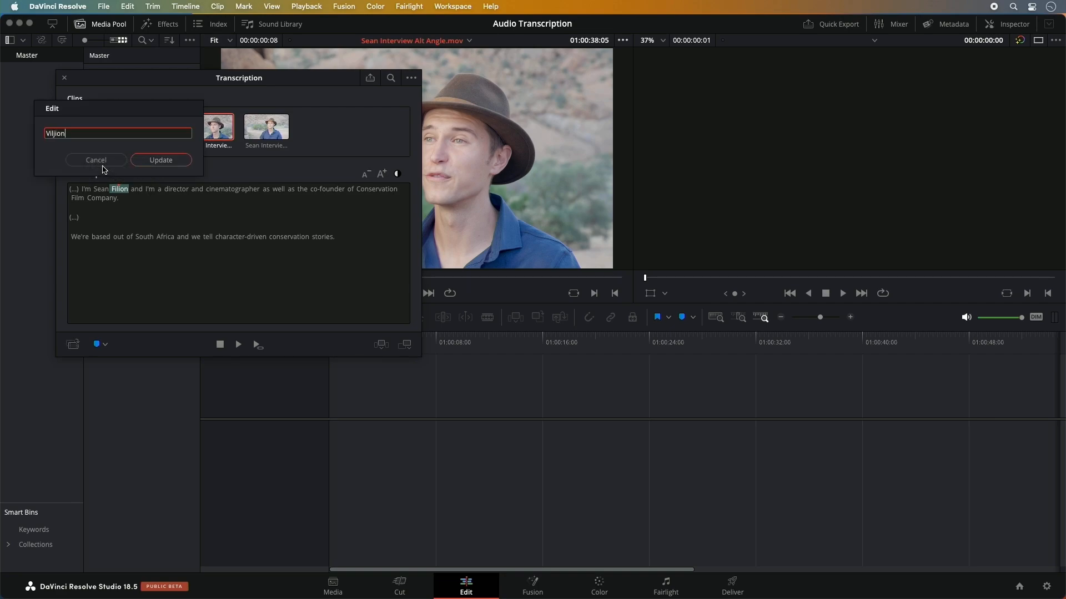
click(160, 160)
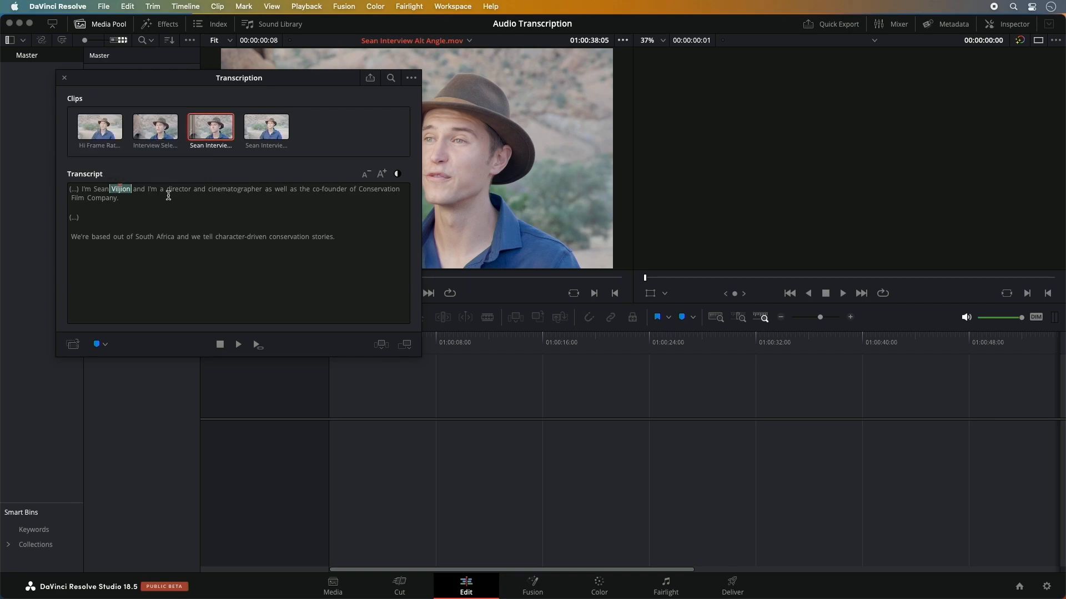
Step: Export the corrected transcript and save it as a .txt file
click(369, 78)
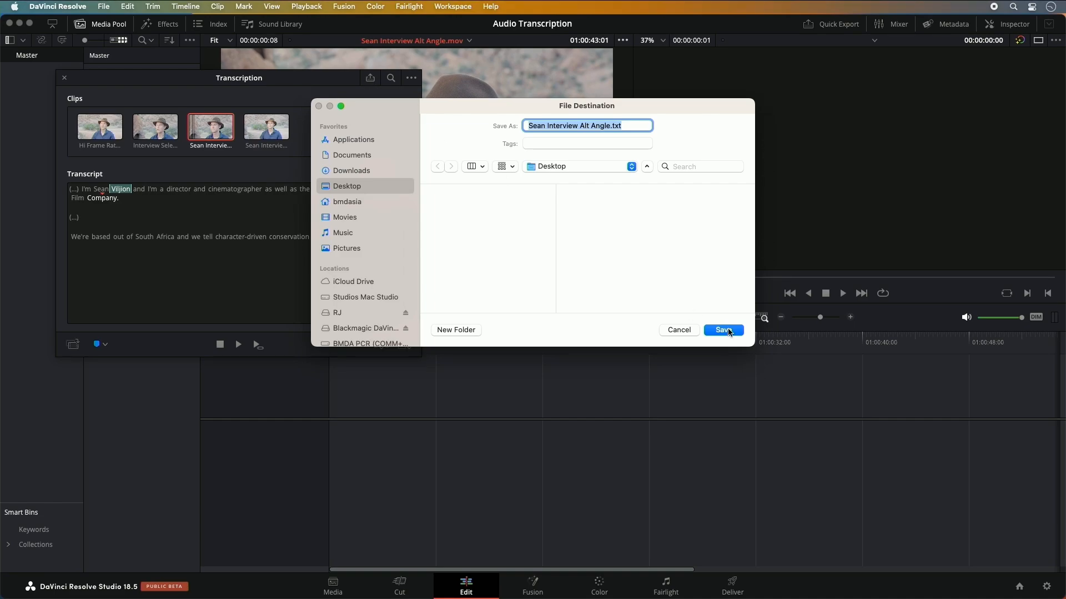
click(724, 330)
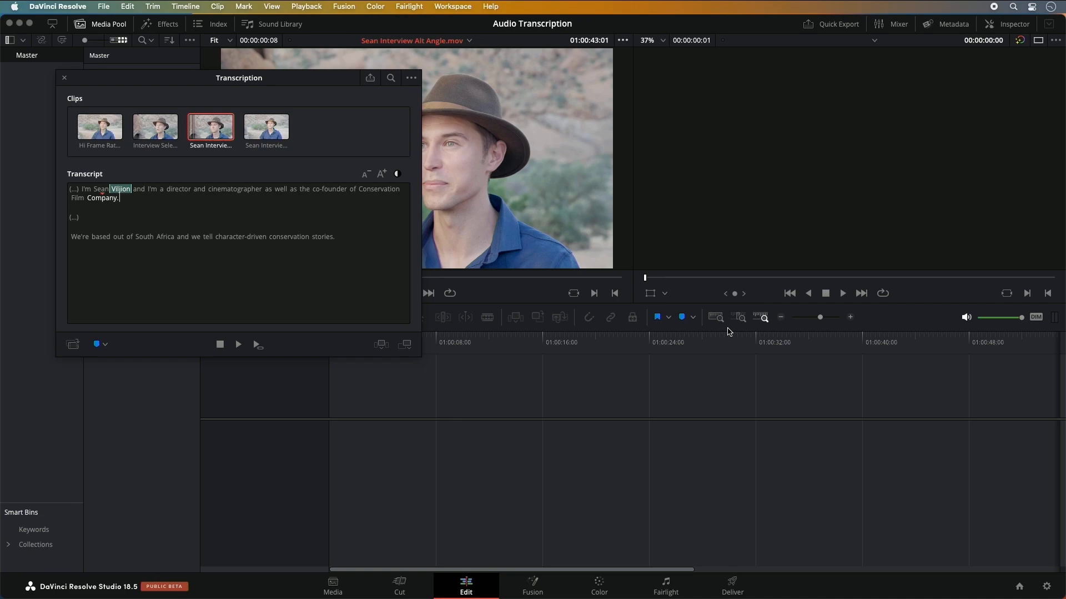
mouse_move(335, 156)
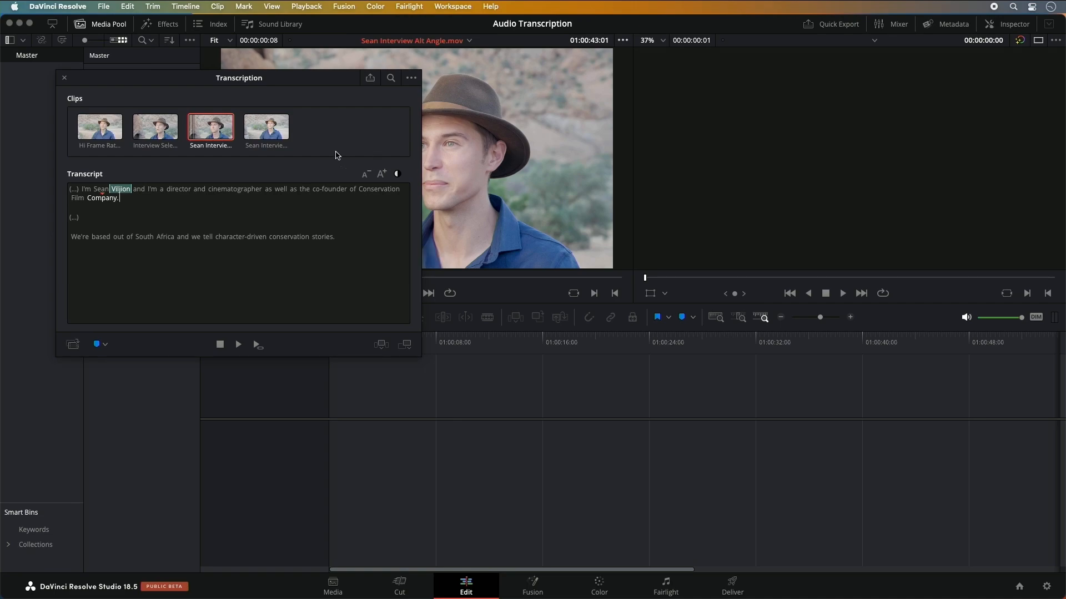
Step: Put a selected passage from the last interview clip's transcript onto a new timeline
click(267, 125)
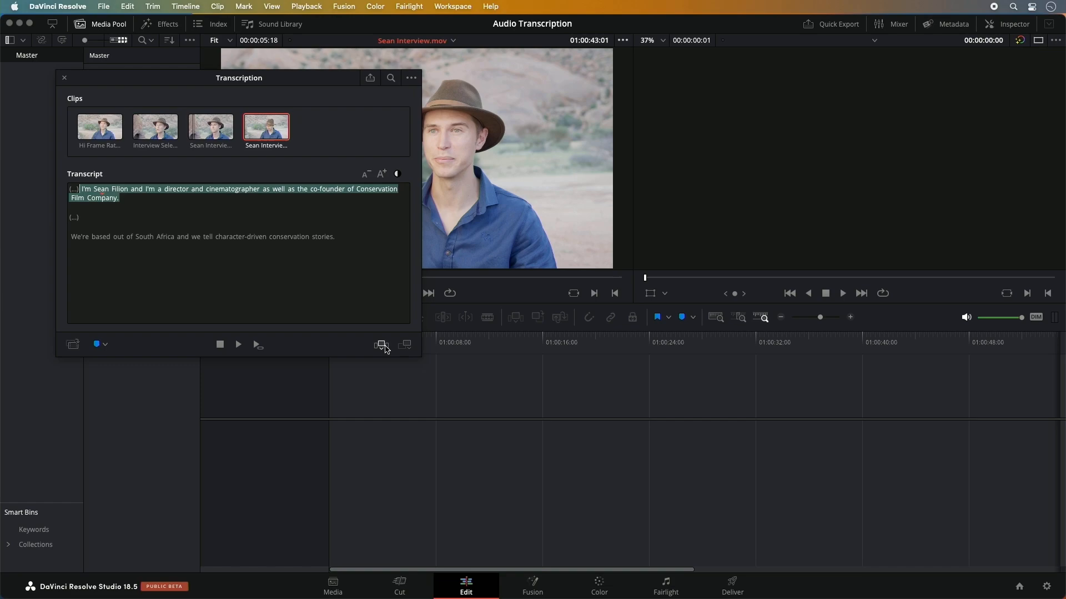
click(381, 344)
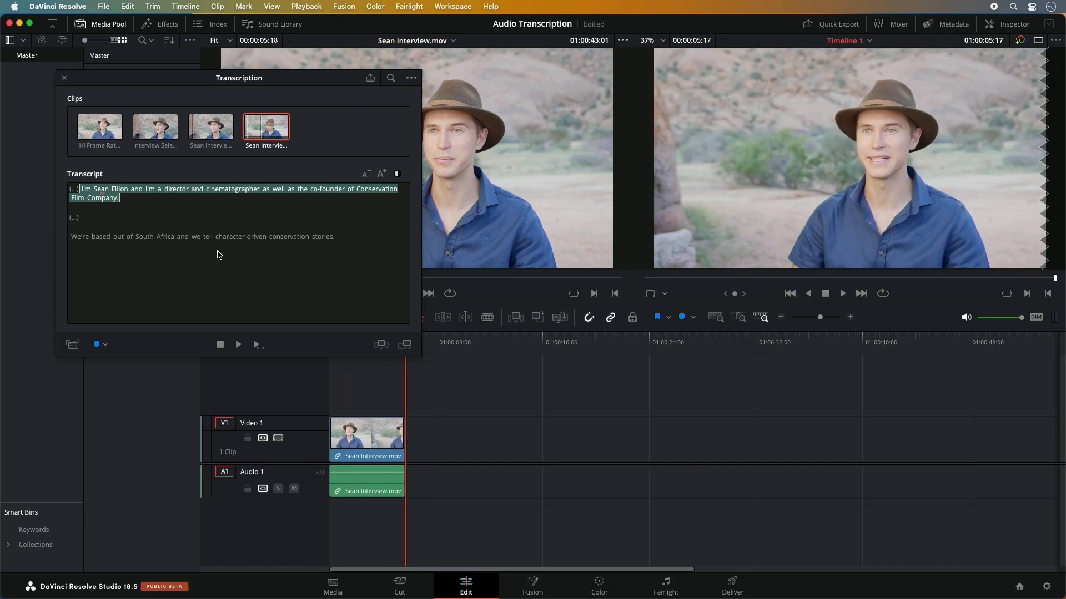
Step: Append chosen sentences from the alt-angle and other clip transcripts to Timeline 1
click(211, 126)
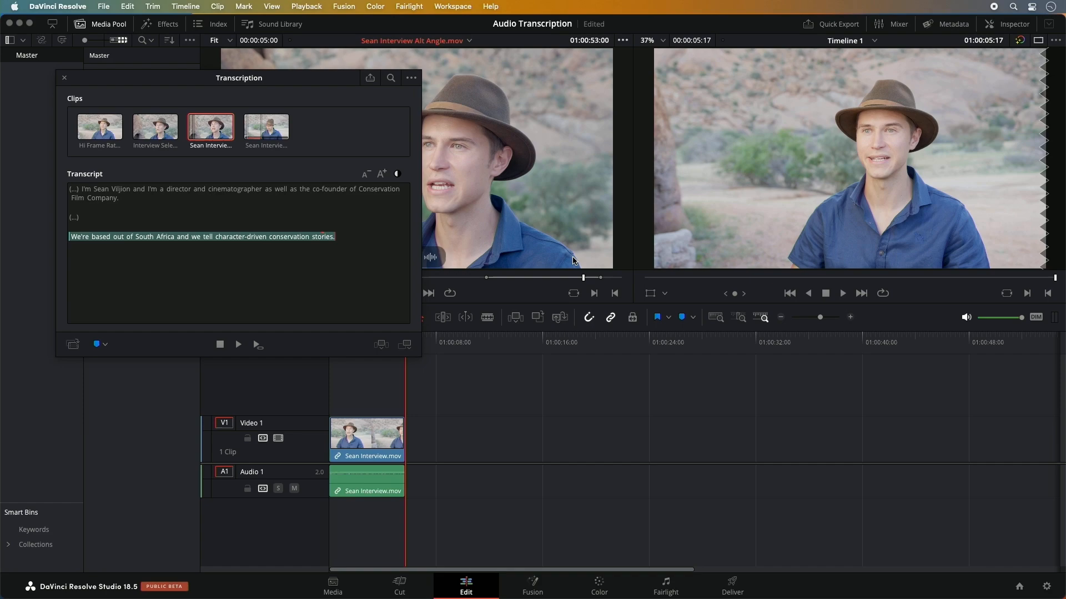
mouse_move(492, 248)
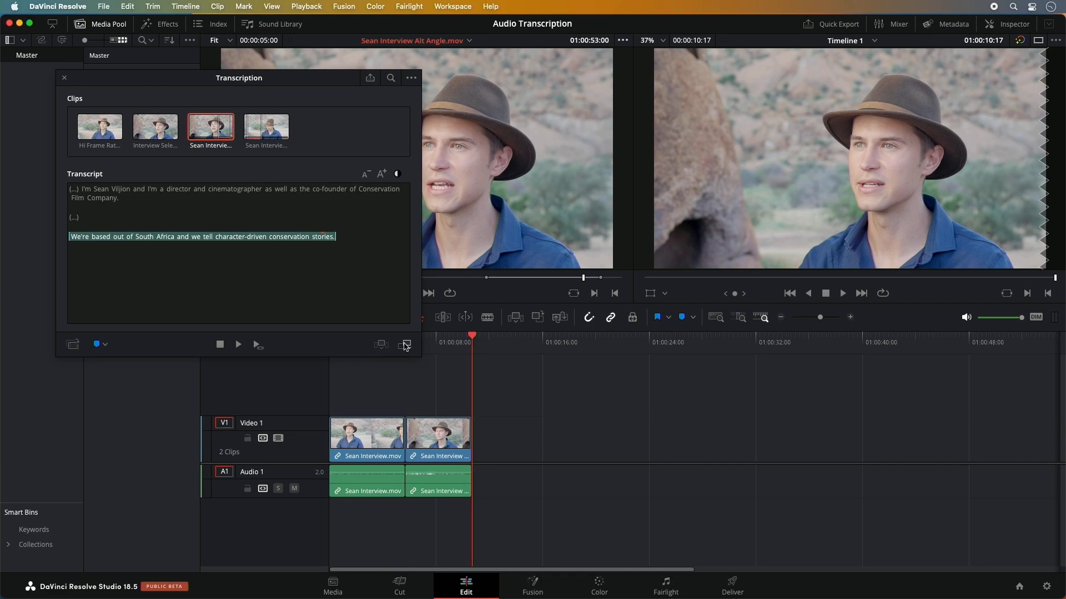
mouse_move(71, 344)
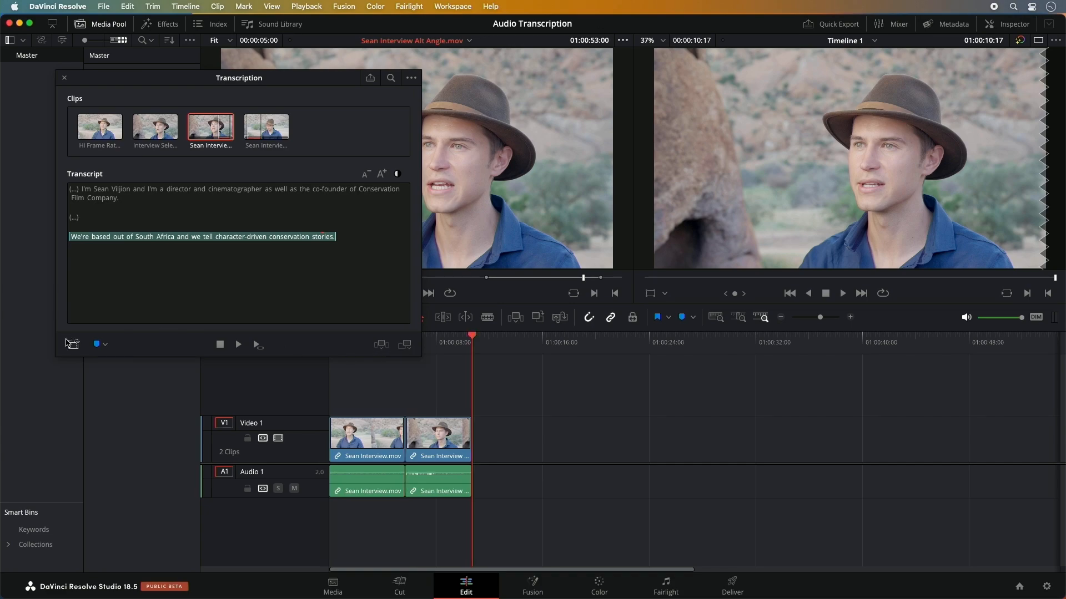
mouse_move(71, 344)
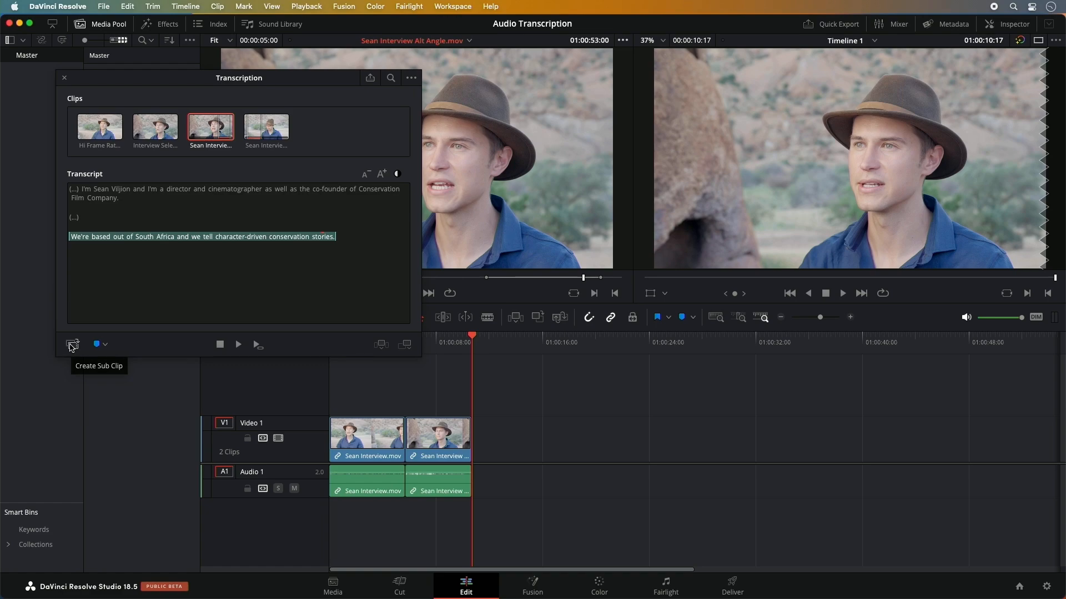
click(155, 127)
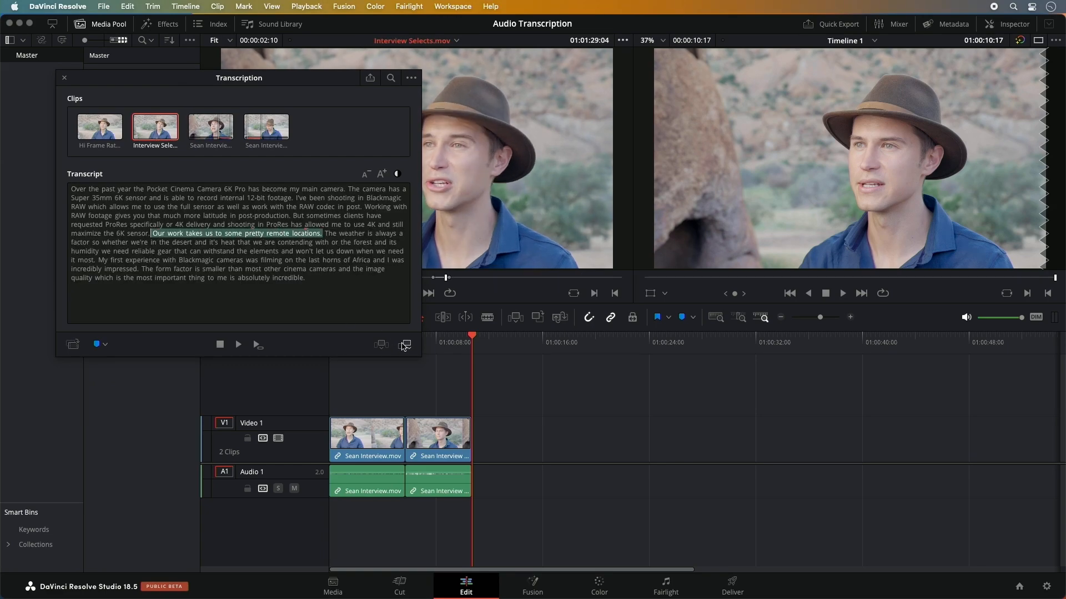
click(404, 344)
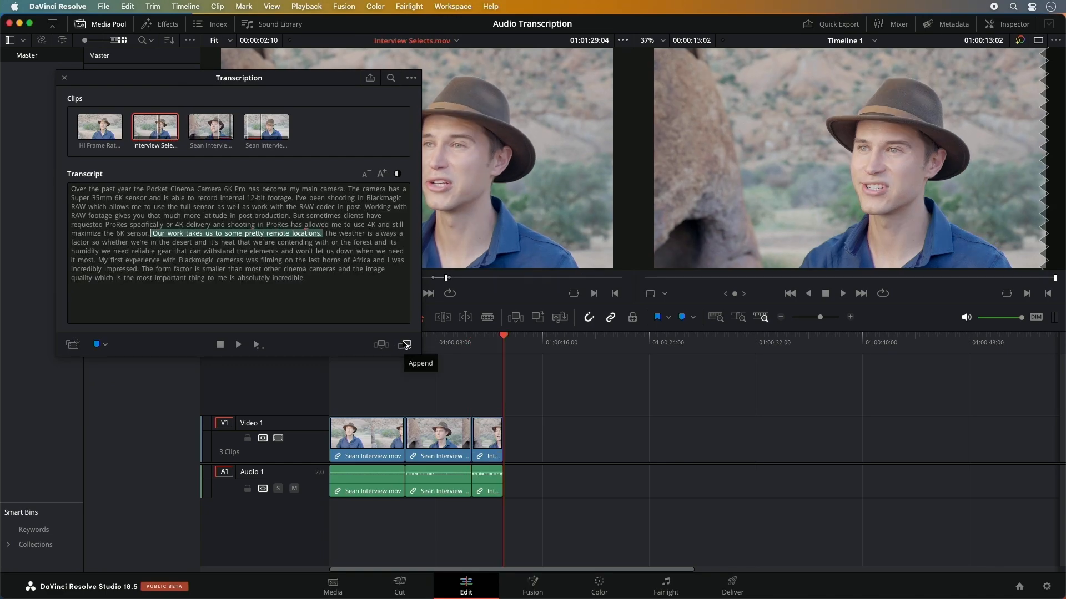
mouse_move(103, 255)
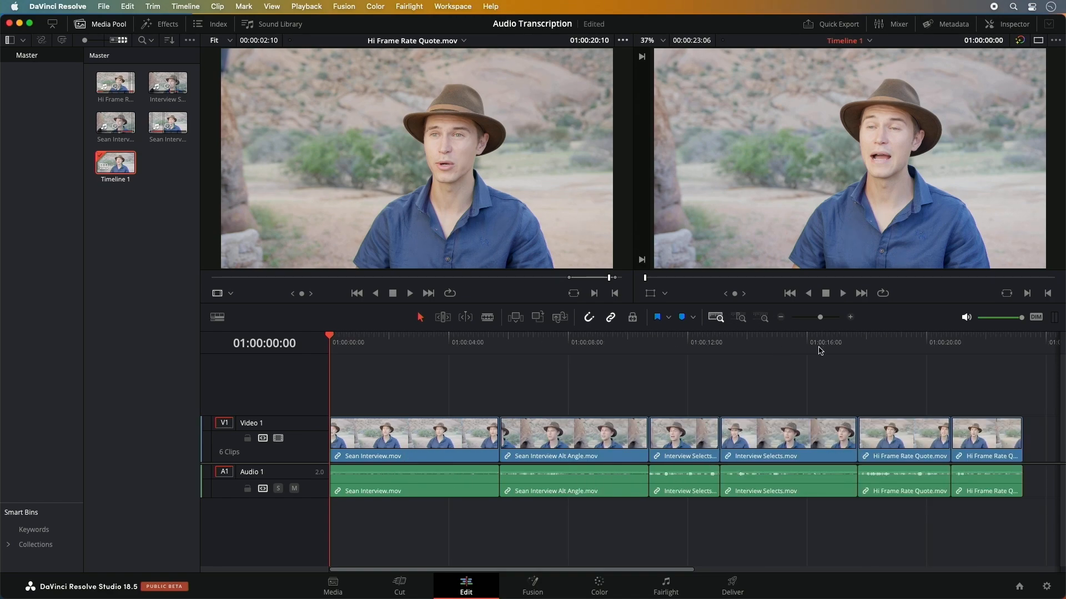
mouse_move(250, 5)
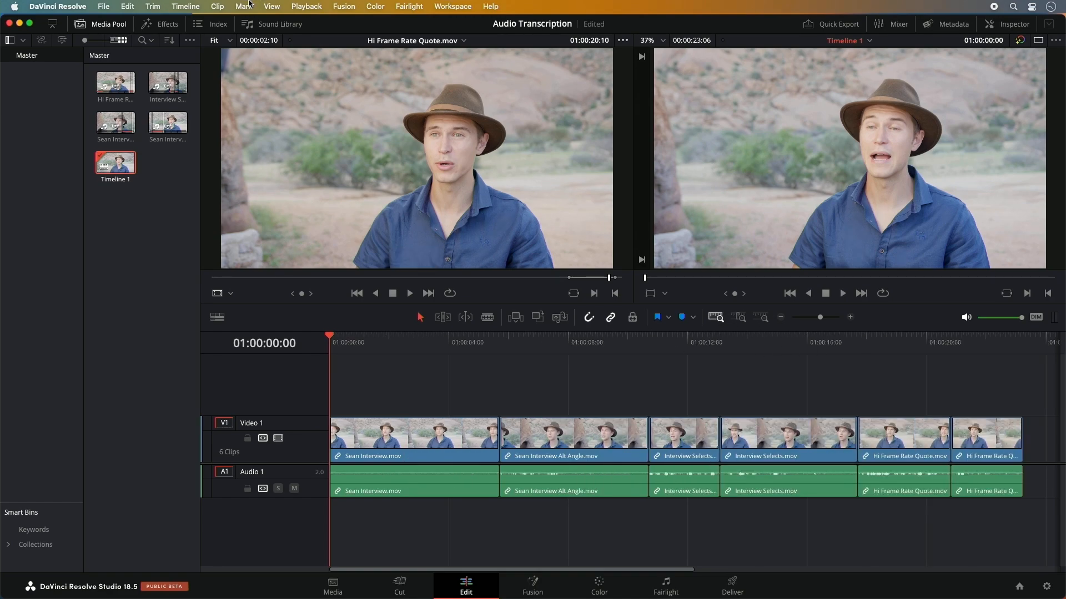
Step: Create subtitles from the timeline audio in English with double lines
click(185, 5)
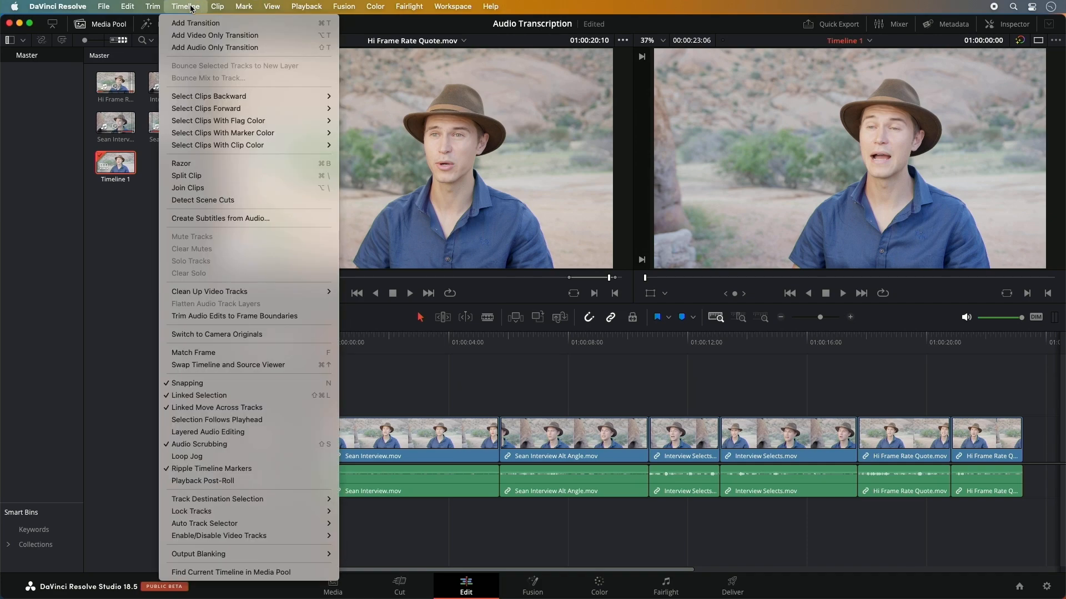
mouse_move(229, 218)
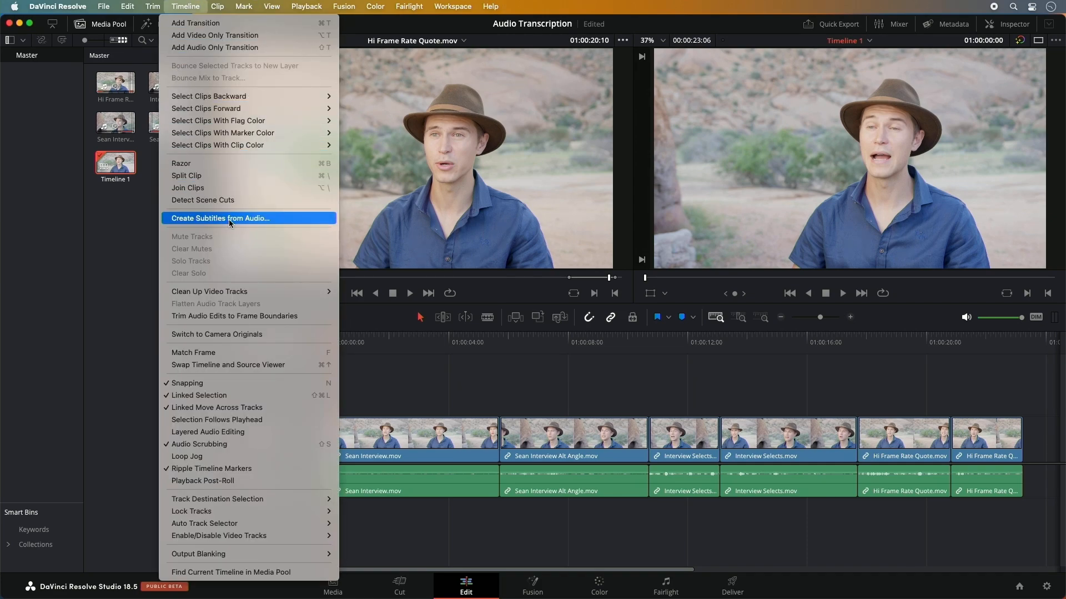
click(220, 217)
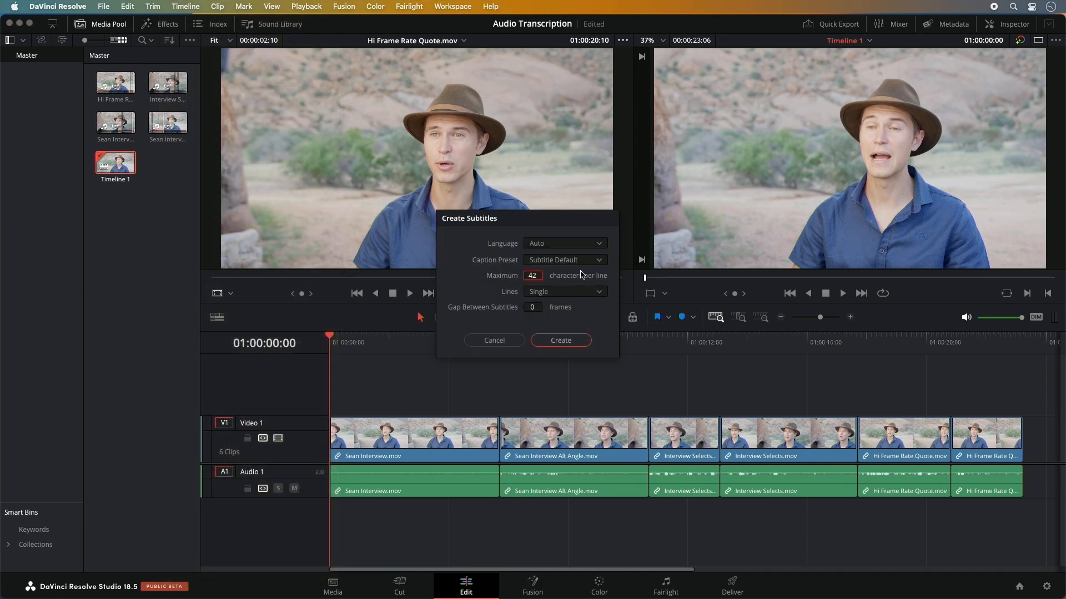
click(564, 243)
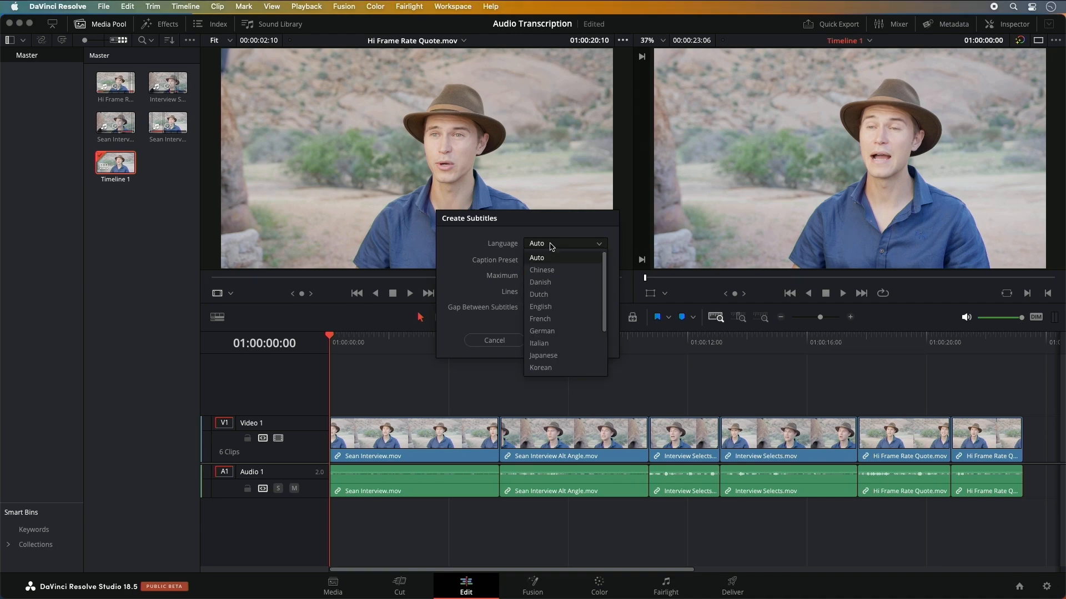
mouse_move(539, 294)
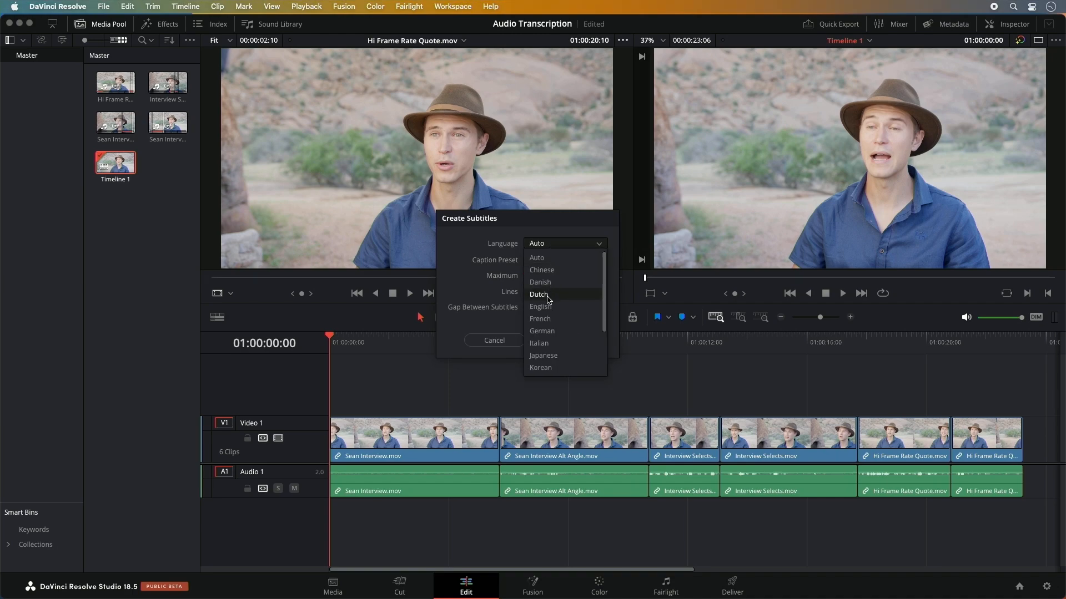
click(540, 306)
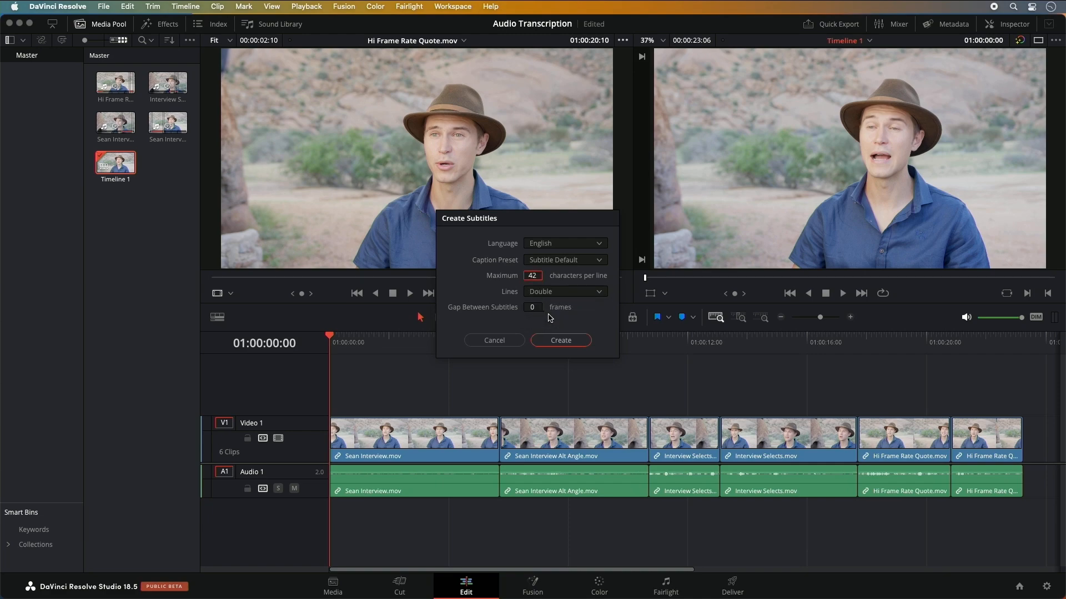
click(560, 341)
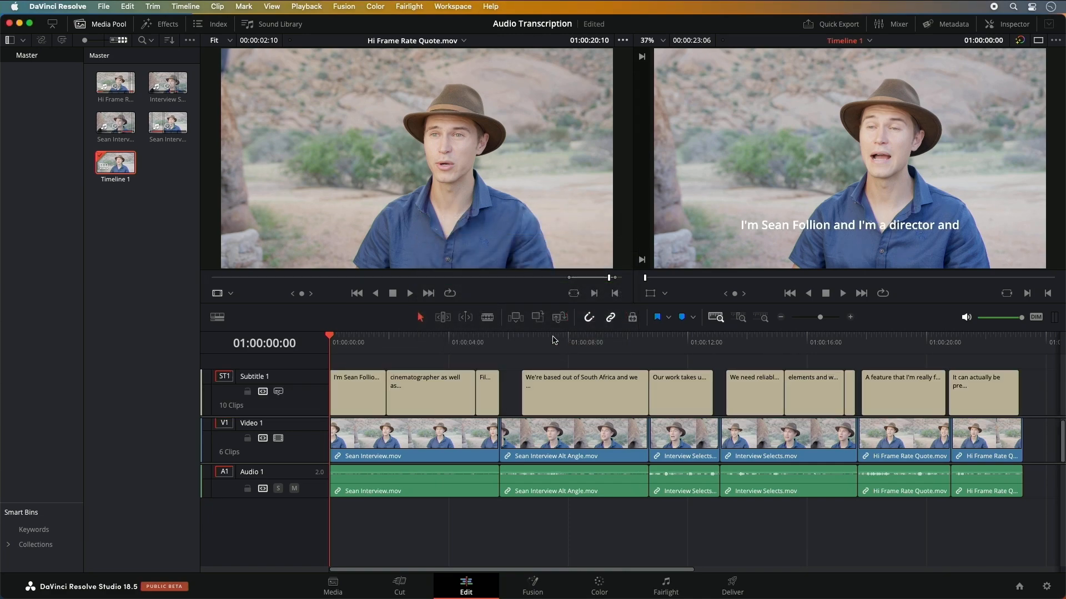
Step: Retype the first caption's surname as 'Viljion' in the Inspector
click(357, 392)
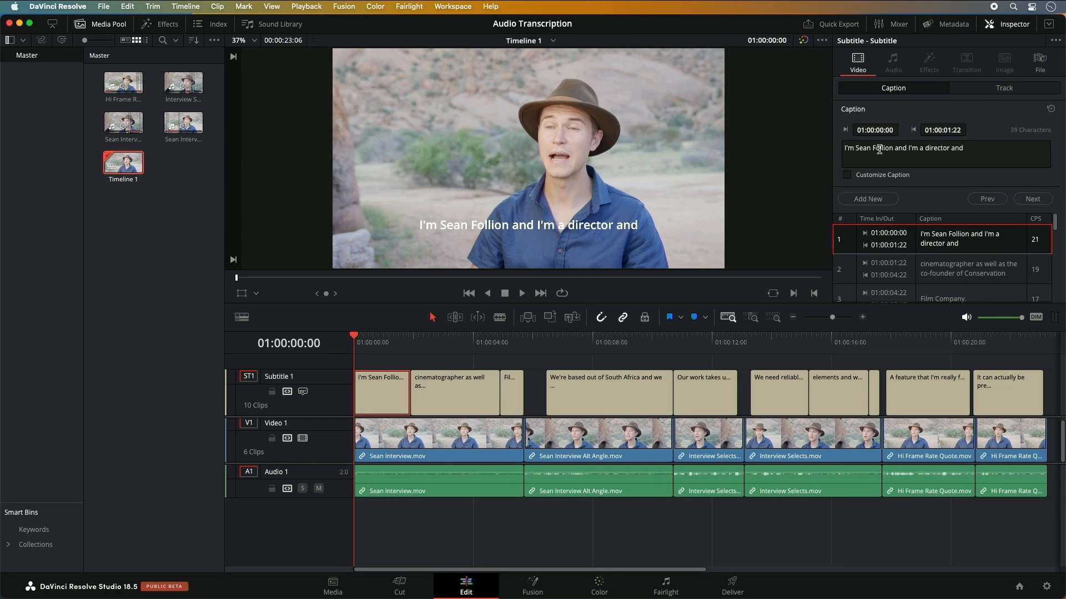
text(Viljion)
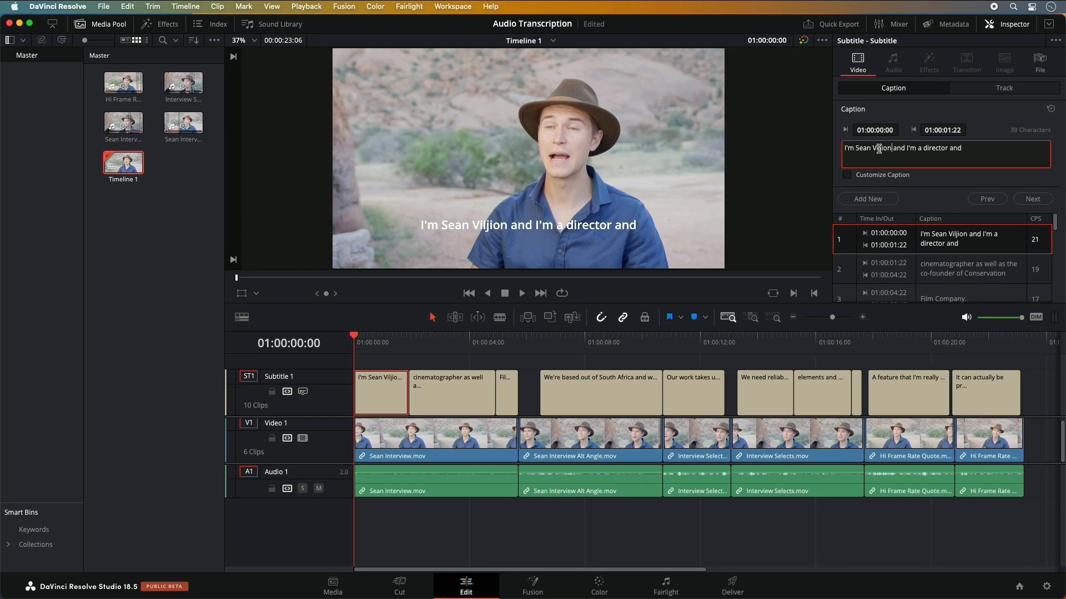